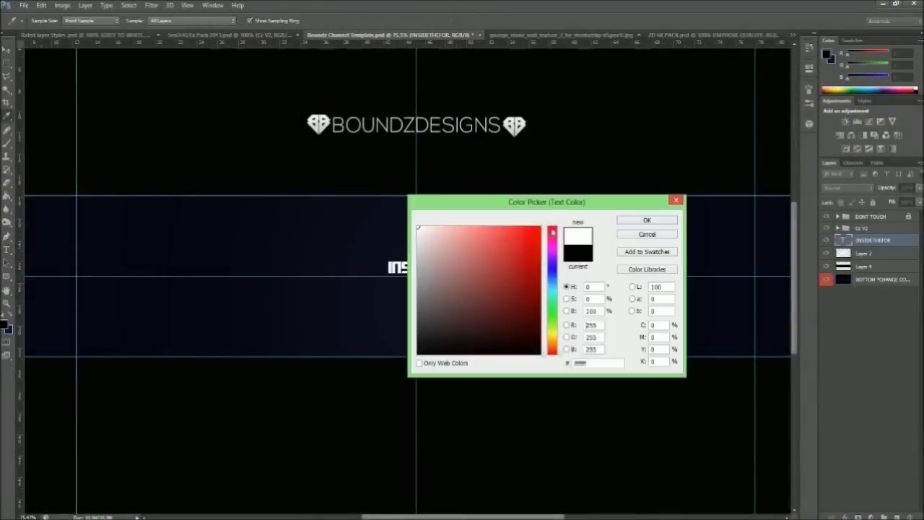
# Step: Confirm the title colour and add a Gradient Overlay layer style to the INSIDETHEFORT HQ text
pyautogui.click(647, 220)
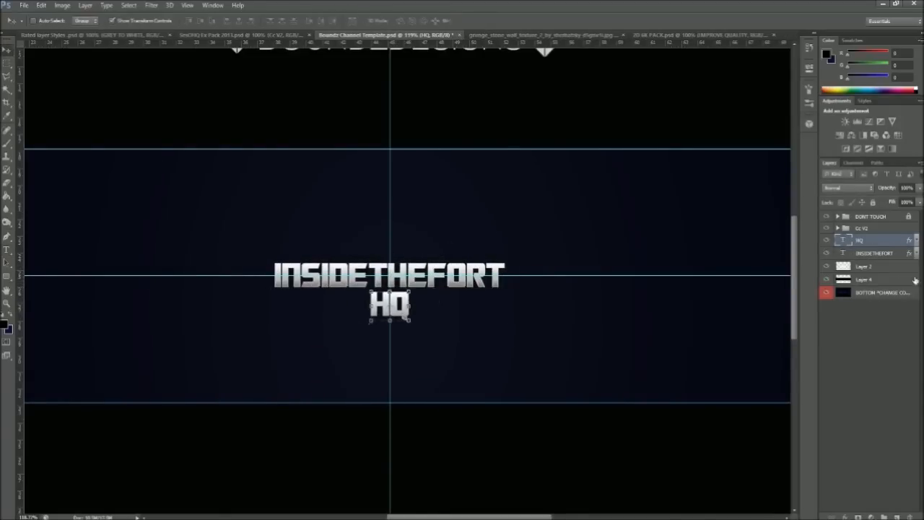
pyautogui.doubleClick(873, 239)
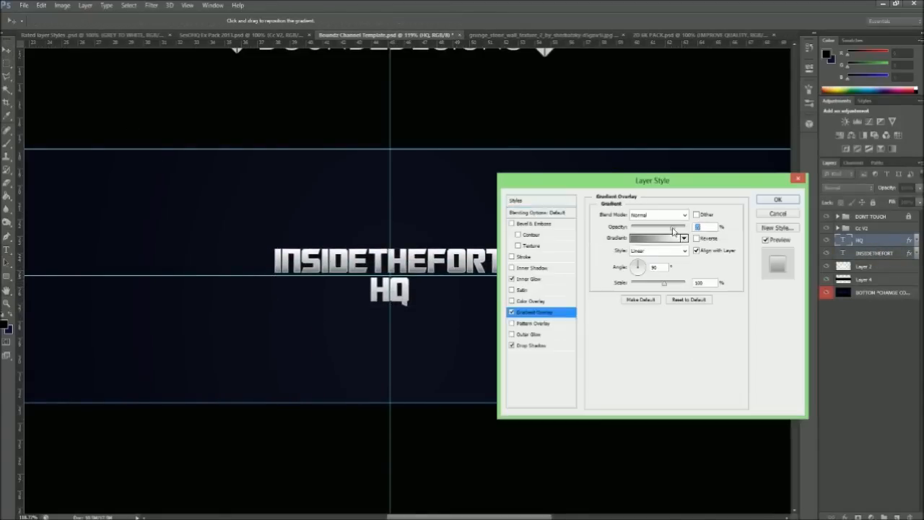
pyautogui.click(777, 199)
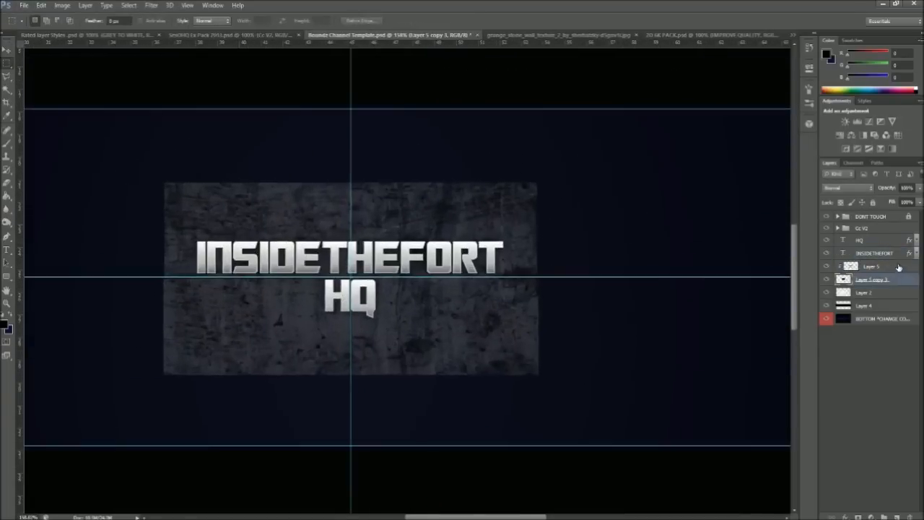
# Step: Give the grunge panel Blending Options and a Drop Shadow layer style
pyautogui.doubleClick(869, 266)
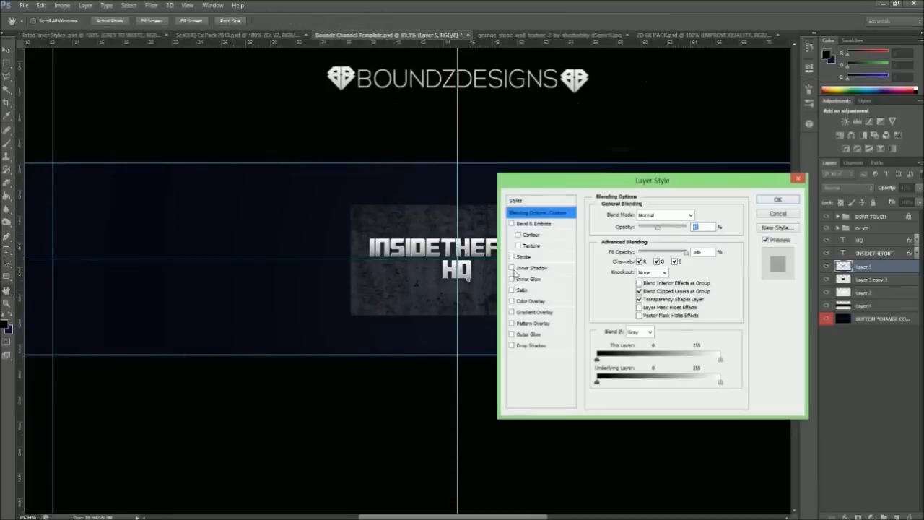
pyautogui.click(531, 345)
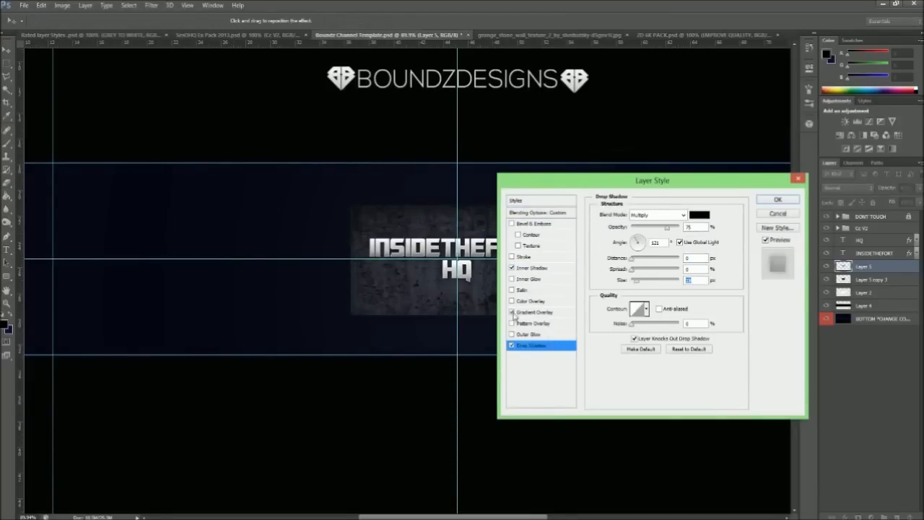
pyautogui.click(776, 200)
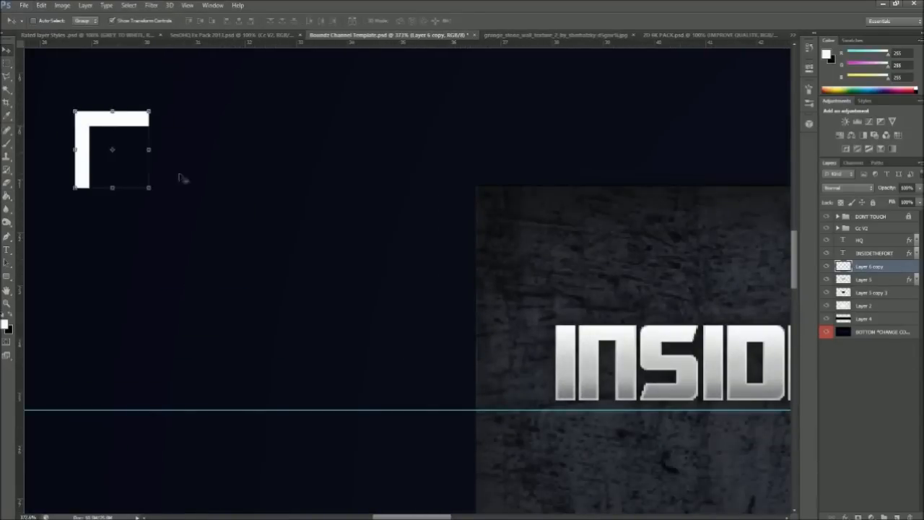
# Step: Position a duplicated corner bracket, flip it horizontally and style it to match the others
pyautogui.moveTo(112, 149); pyautogui.dragTo(490, 127)
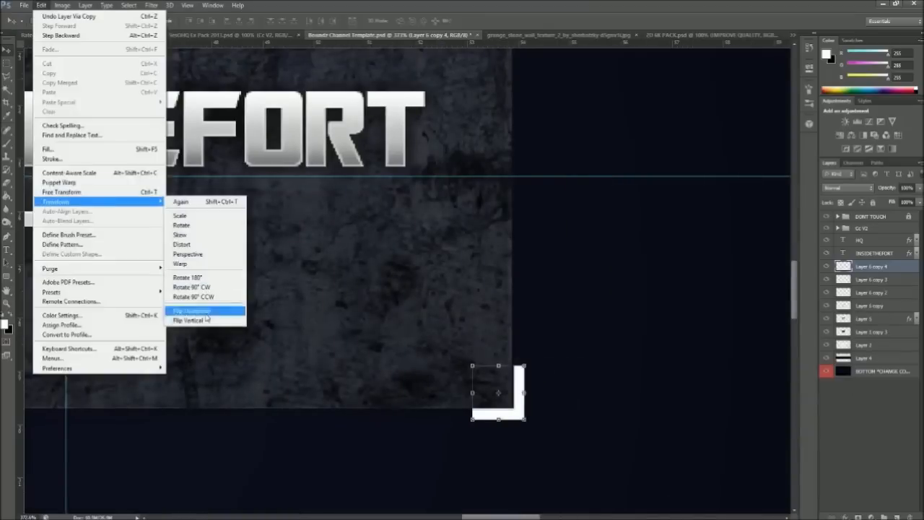
pyautogui.click(189, 320)
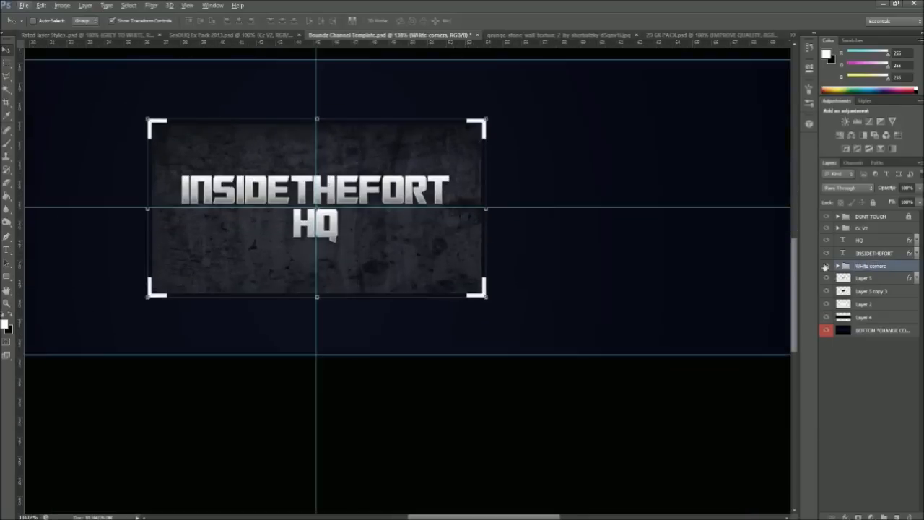
pyautogui.doubleClick(873, 278)
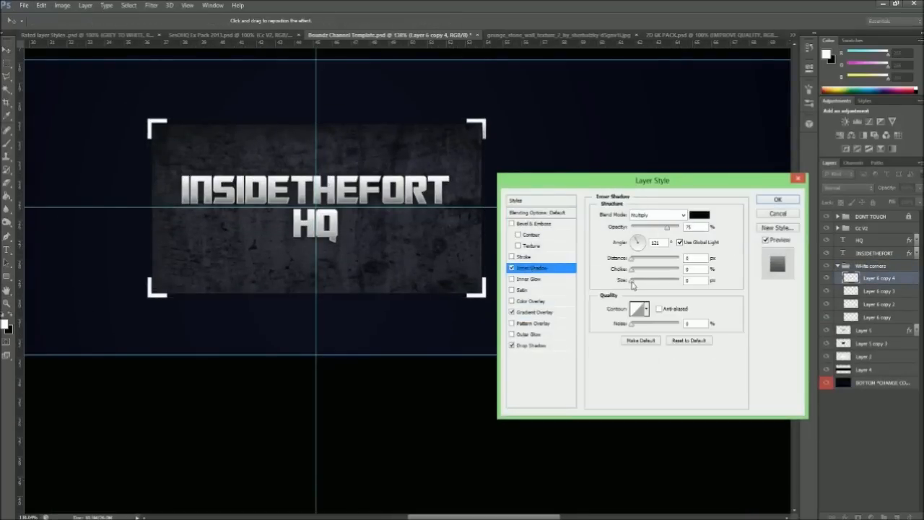
pyautogui.click(777, 199)
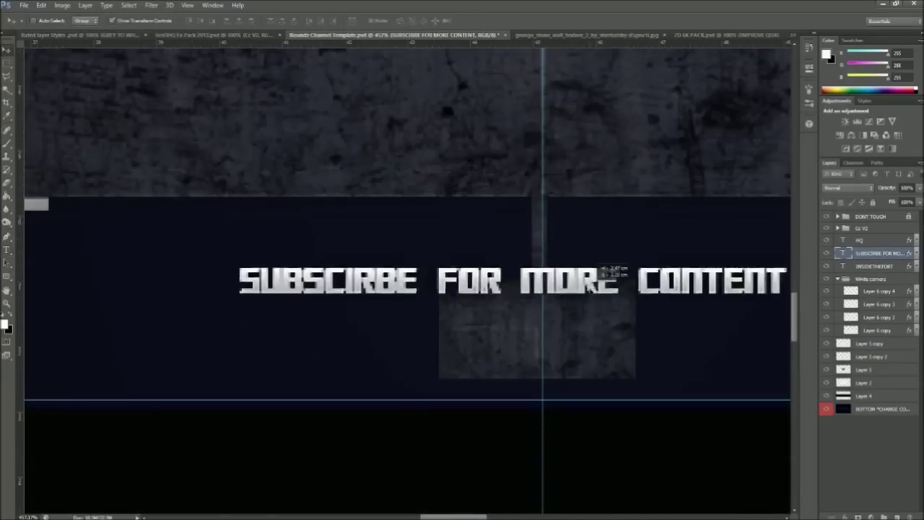
# Step: Arrange the two-line subscribe text inside a scaled-down textured box with four corner brackets
pyautogui.click(197, 20)
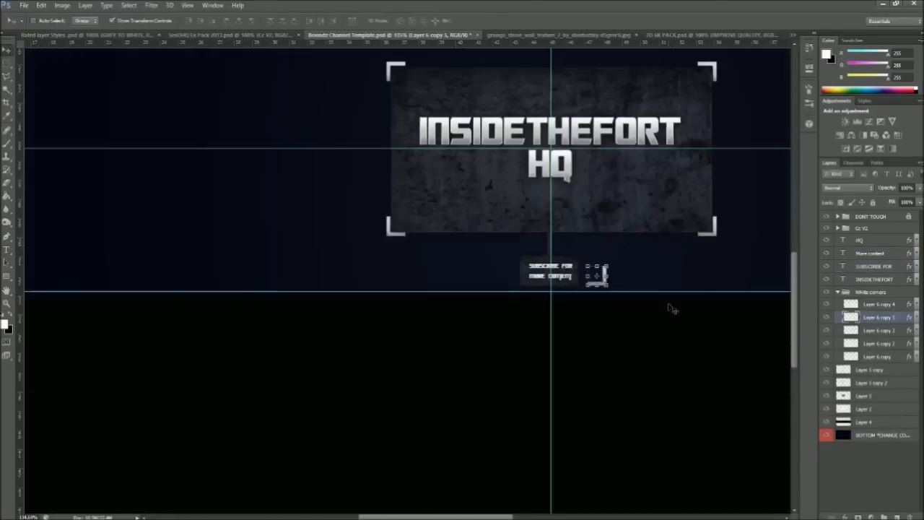
pyautogui.click(23, 6)
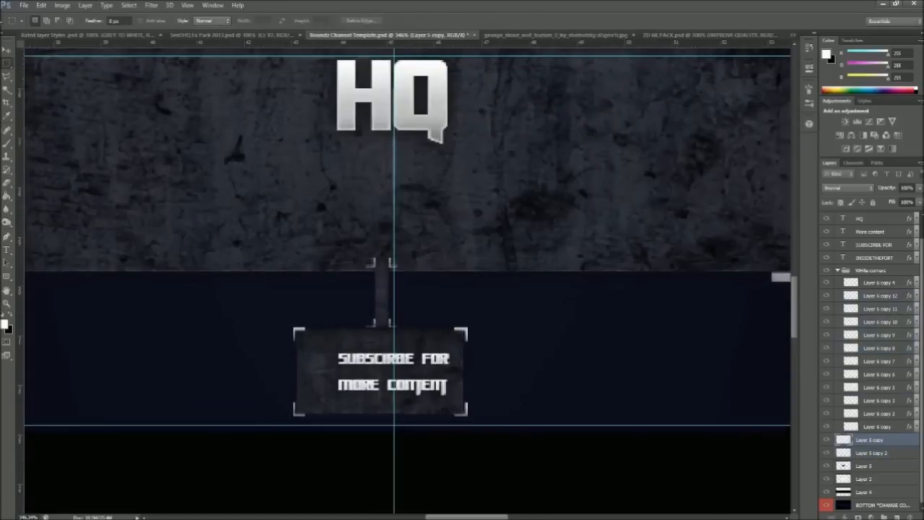
# Step: Duplicate texture and FOLLOW US text layers for the side panel, then switch to the social icons document
pyautogui.click(869, 439)
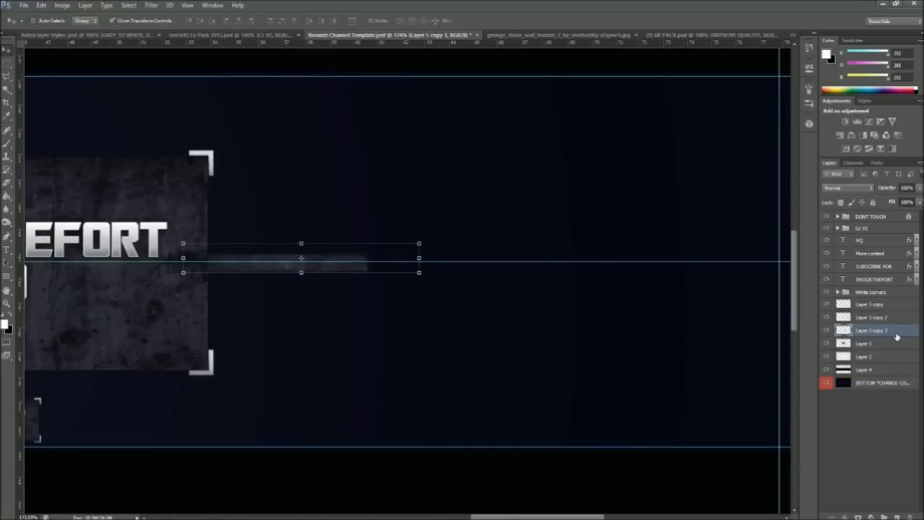
pyautogui.click(863, 329)
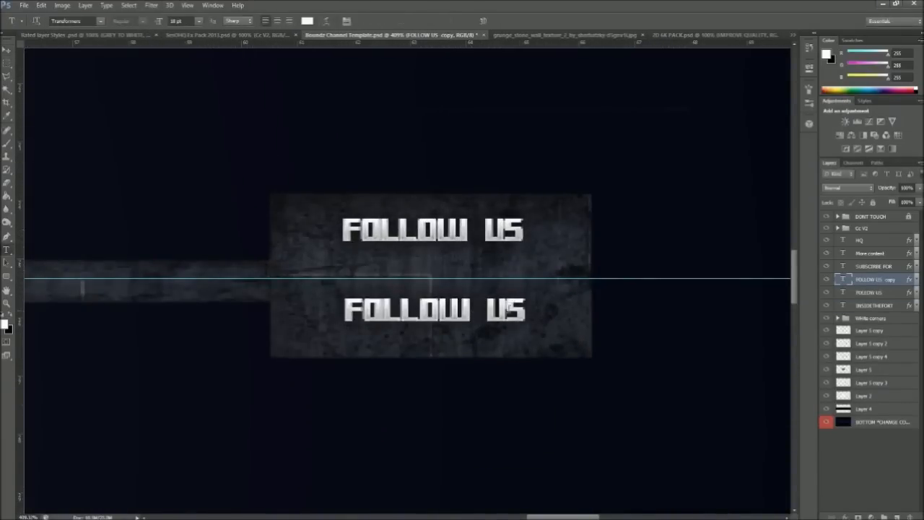
pyautogui.click(693, 34)
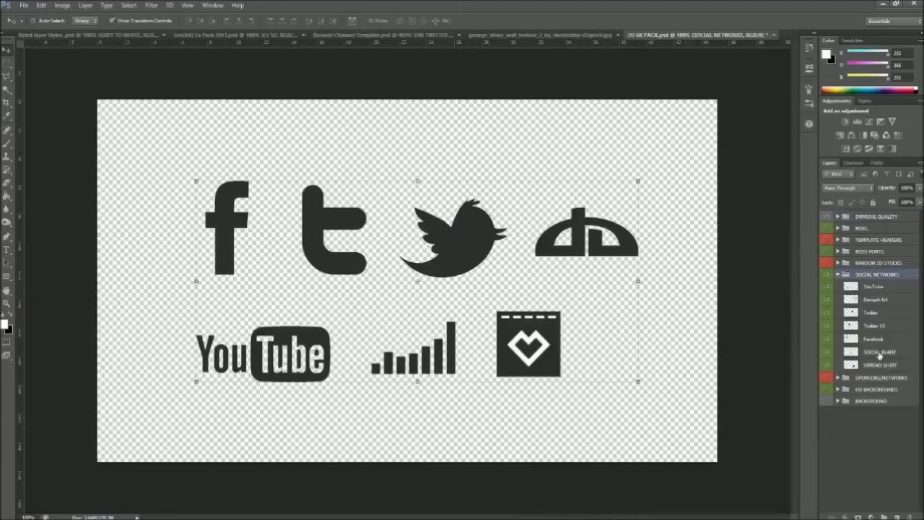
# Step: Copy the Twitter bird into the banner and change the second line to ON TWITTER
pyautogui.click(390, 34)
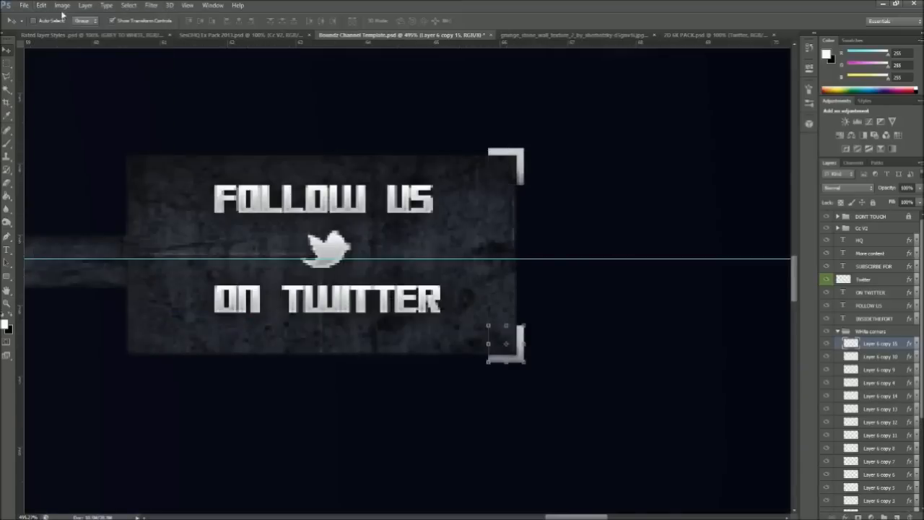
pyautogui.click(40, 5)
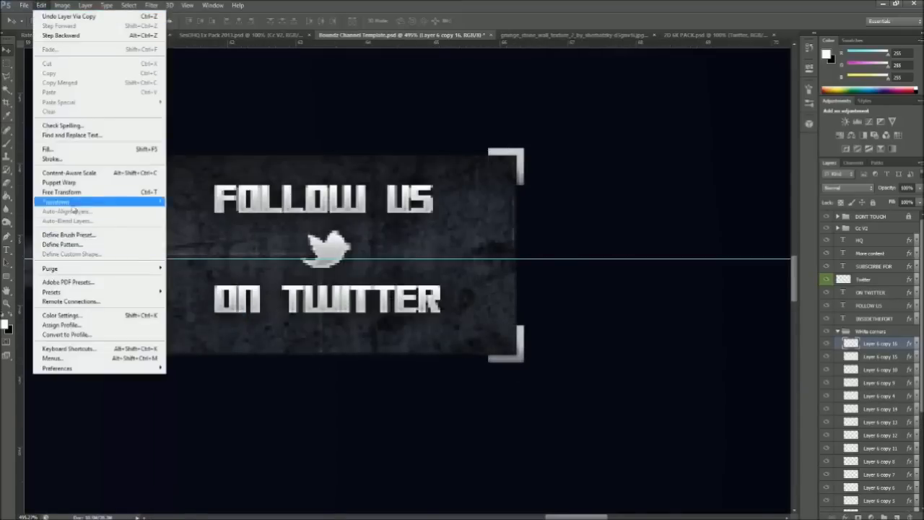
# Step: Duplicate and mirror corner brackets around the Twitter panel and copy the panel group to the left
pyautogui.click(60, 192)
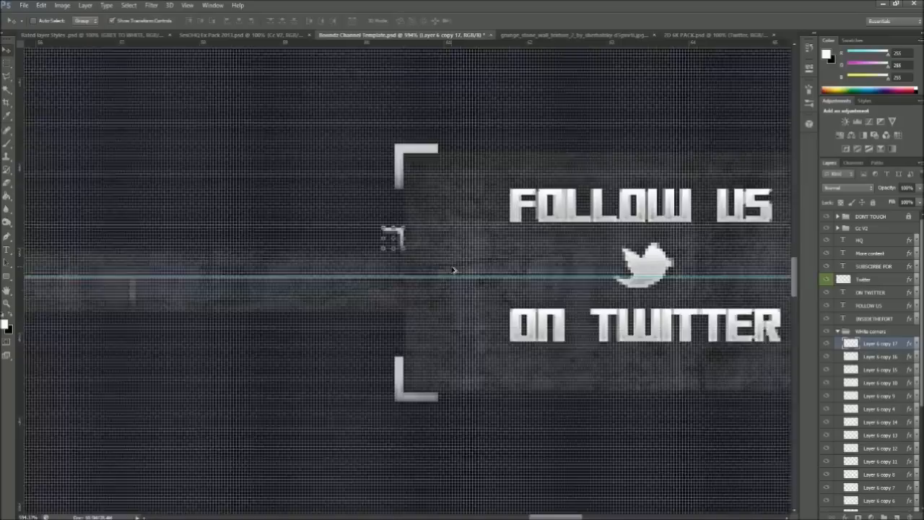
pyautogui.click(40, 5)
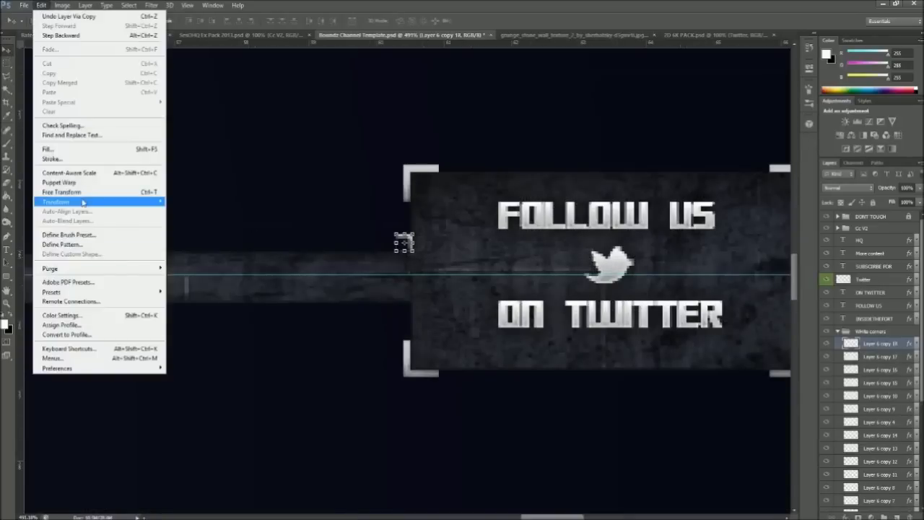
pyautogui.click(55, 202)
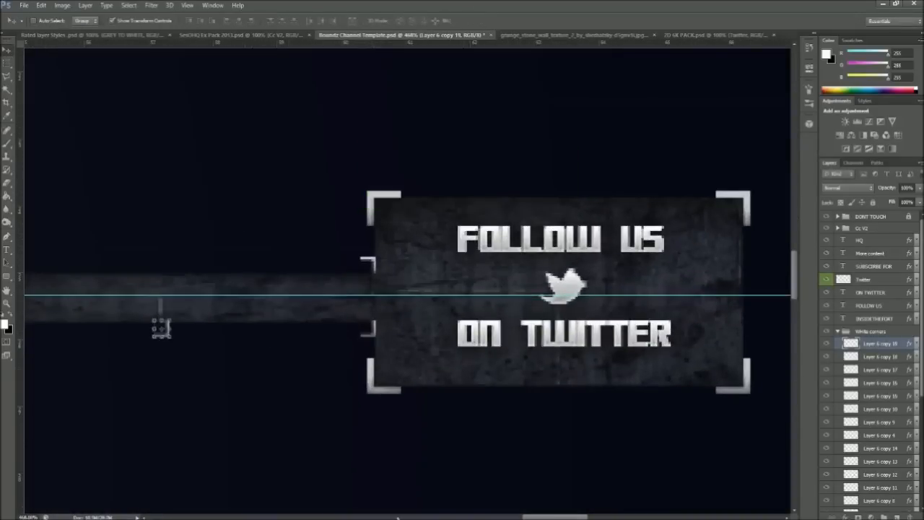
pyautogui.click(40, 5)
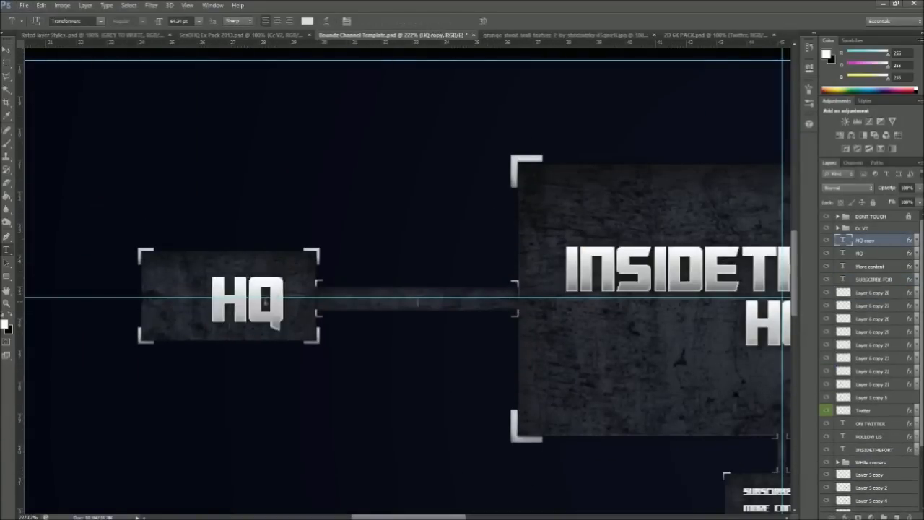
# Step: Edit the left panel to read COD SNIPING & TRICKSHOTTING and fit the view on screen
pyautogui.click(101, 20)
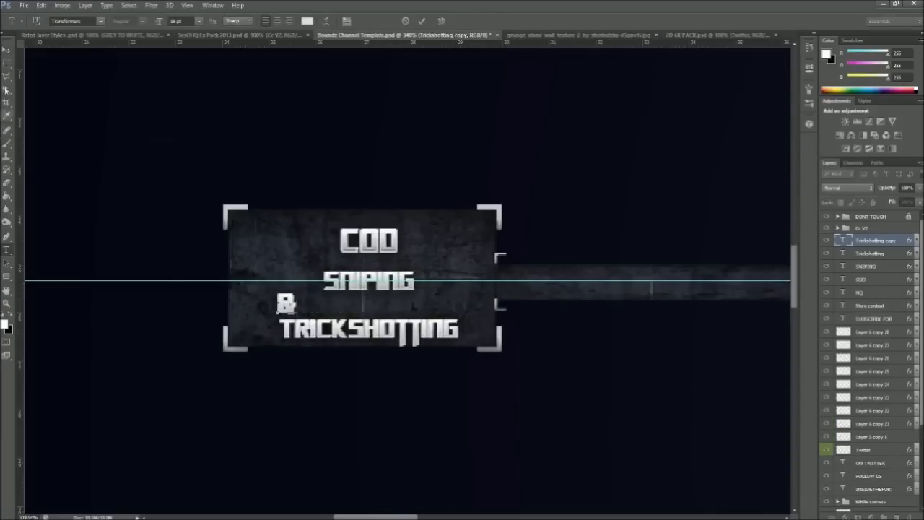
pyautogui.press('Ctrl+0')
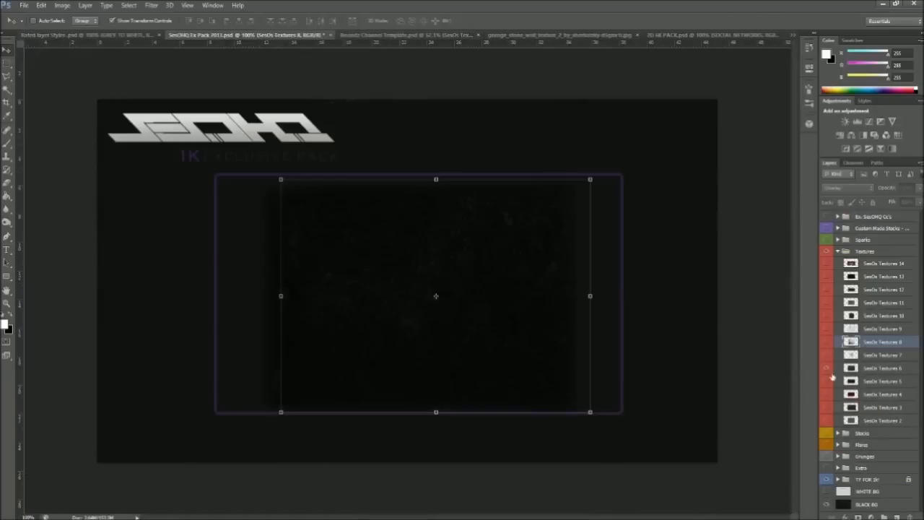
# Step: Paste a pack texture over the banner, flip it horizontally and set its blend mode to Overlay
pyautogui.click(375, 34)
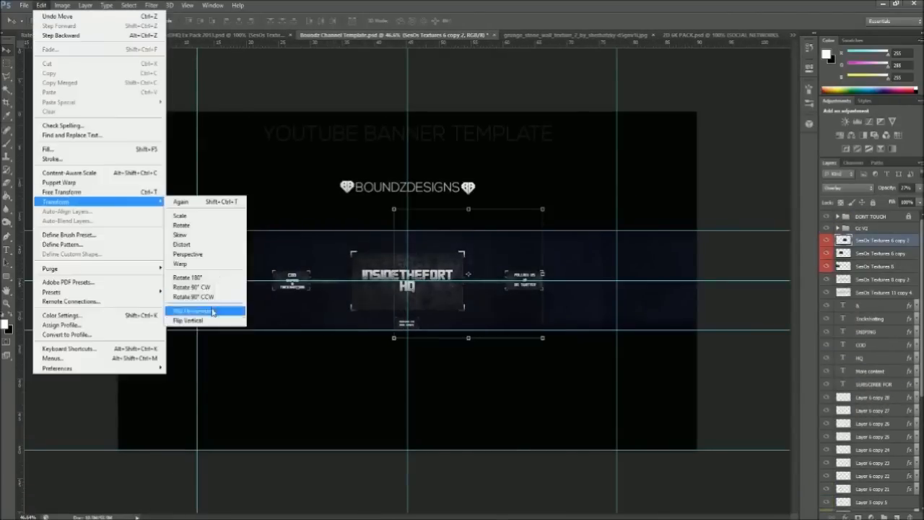
pyautogui.click(188, 321)
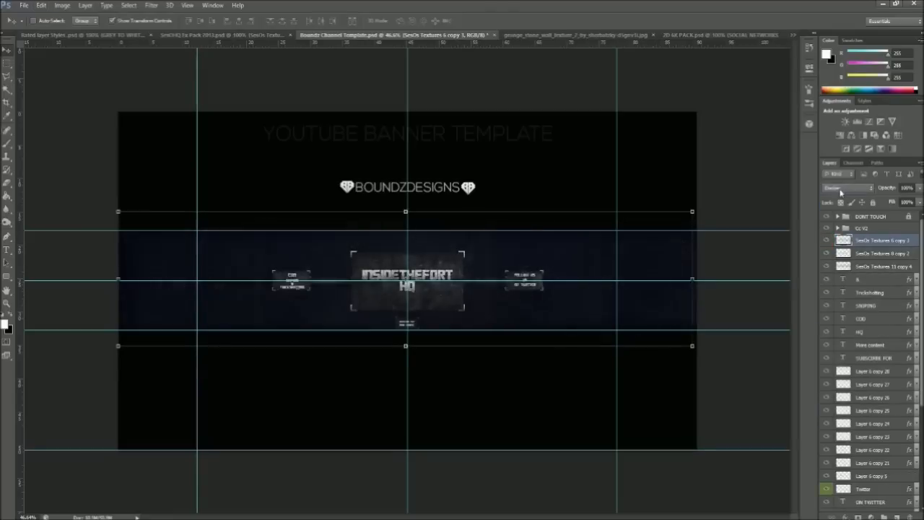
pyautogui.click(826, 239)
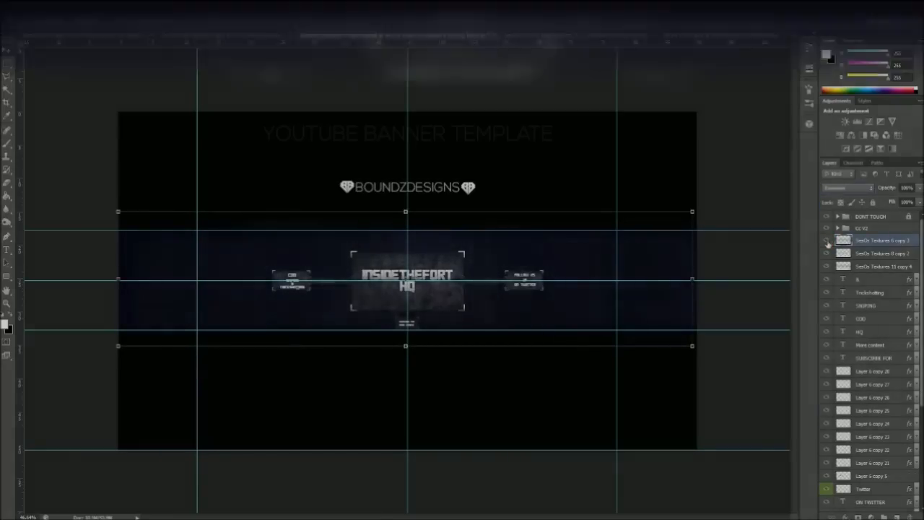